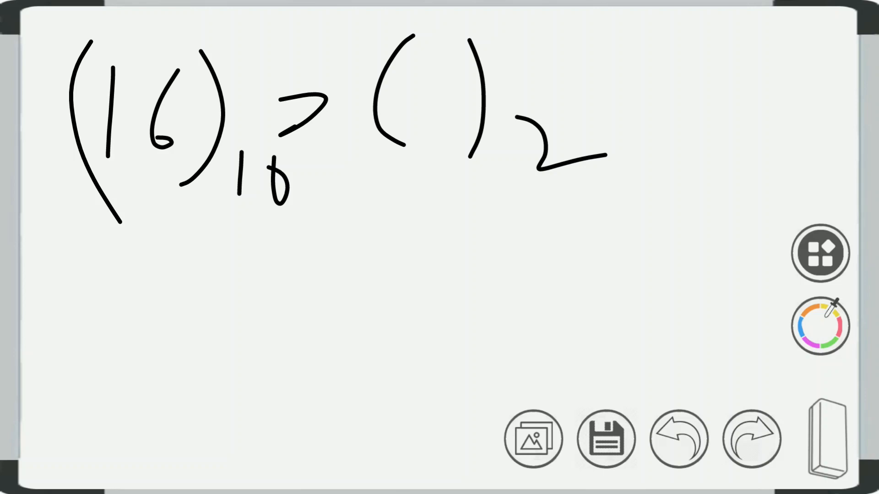
Write (16)10 = ( )2 at the top-left of the board.
click(678, 439)
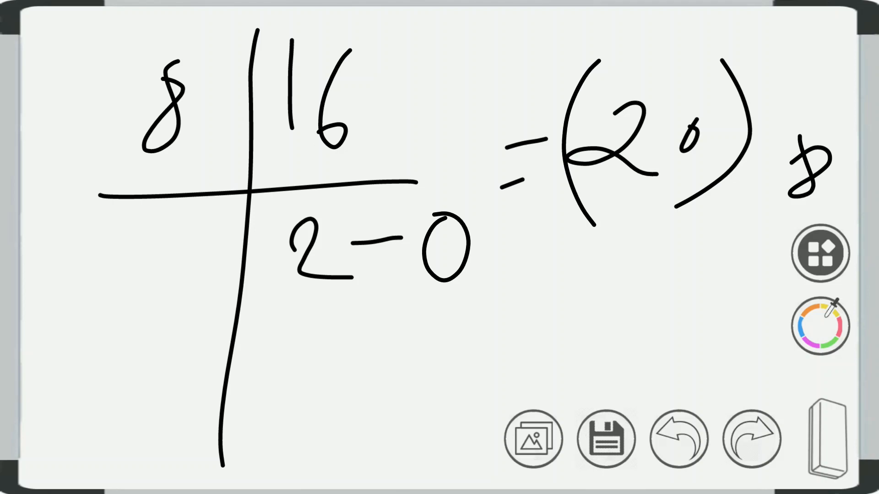
Write 8 | 16 giving quotient 2 remainder 0, so (16)10 = (20)8, then clear the board.
click(677, 438)
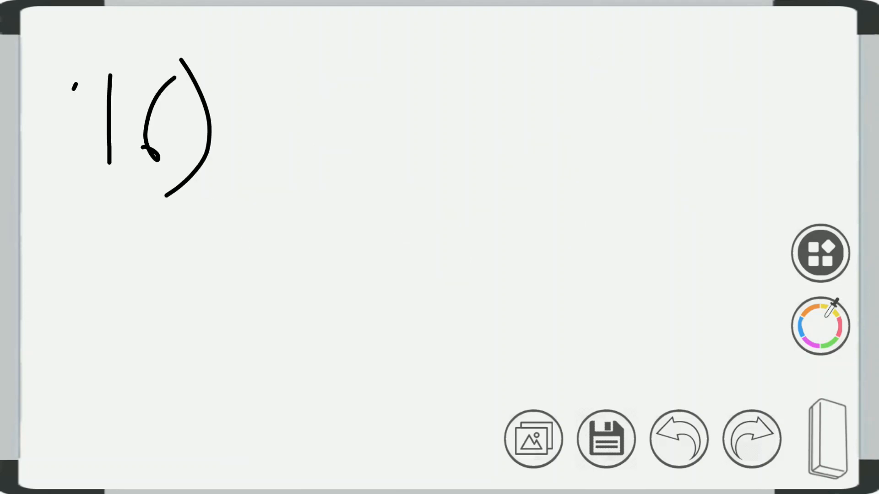